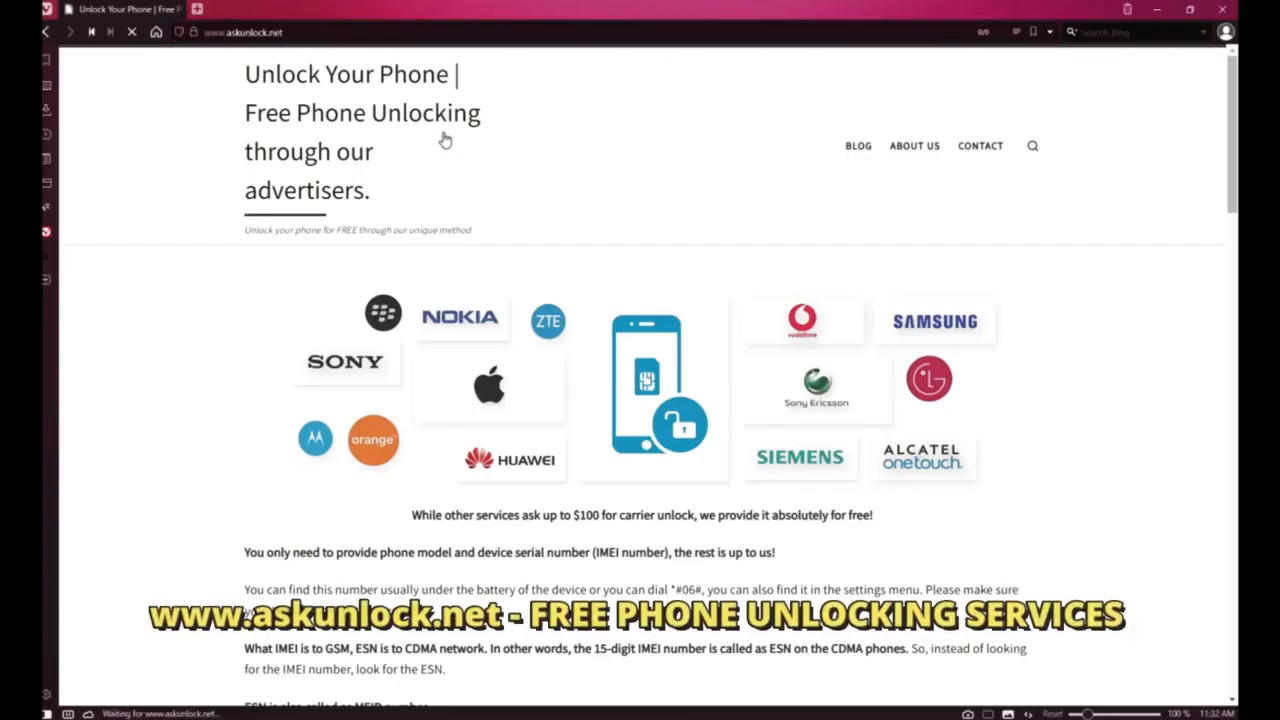
- Scroll the home page down to the SUBMIT FORM section with Phone Model, IMEI and Email fields
scroll("down", 3)
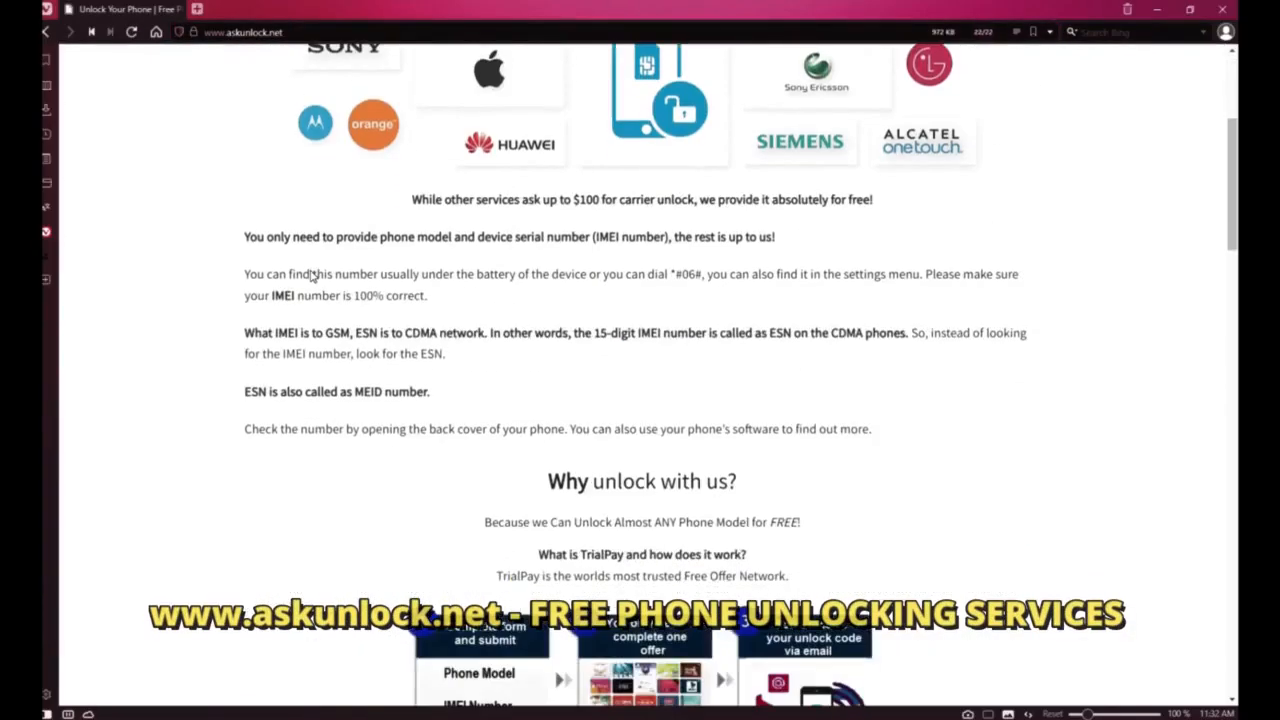
scroll("down", 3)
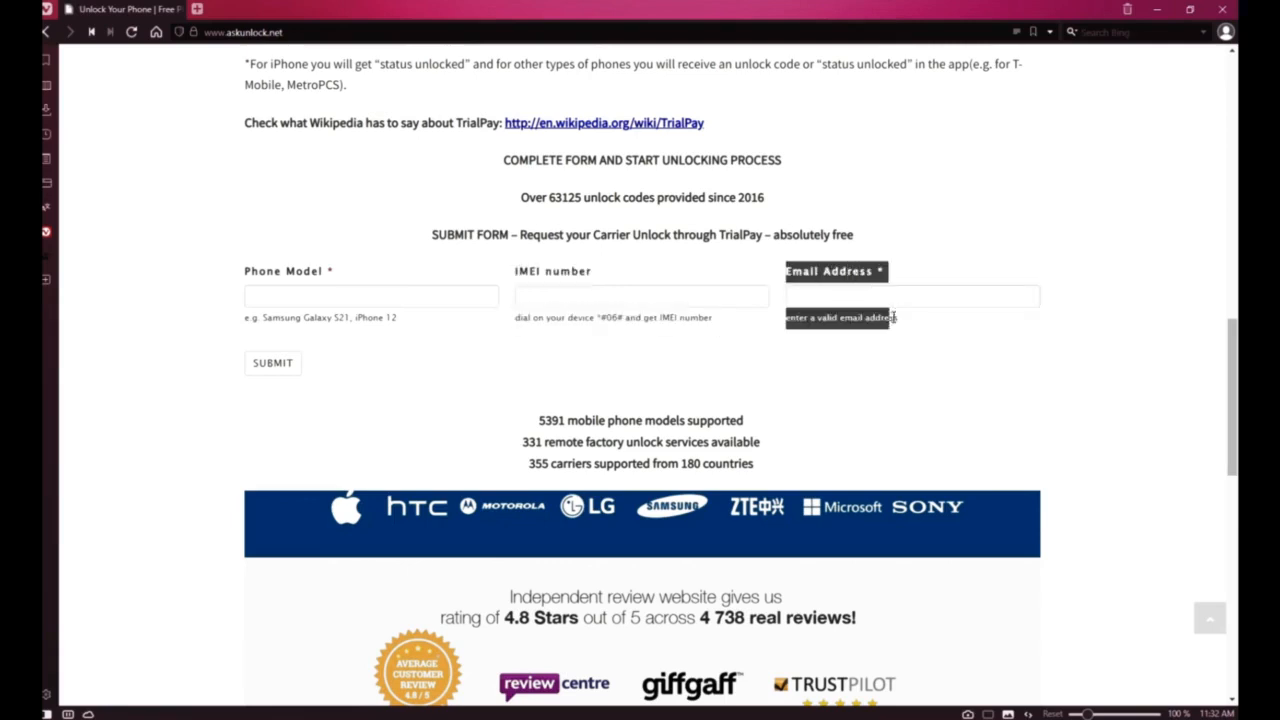
left_click(912, 296)
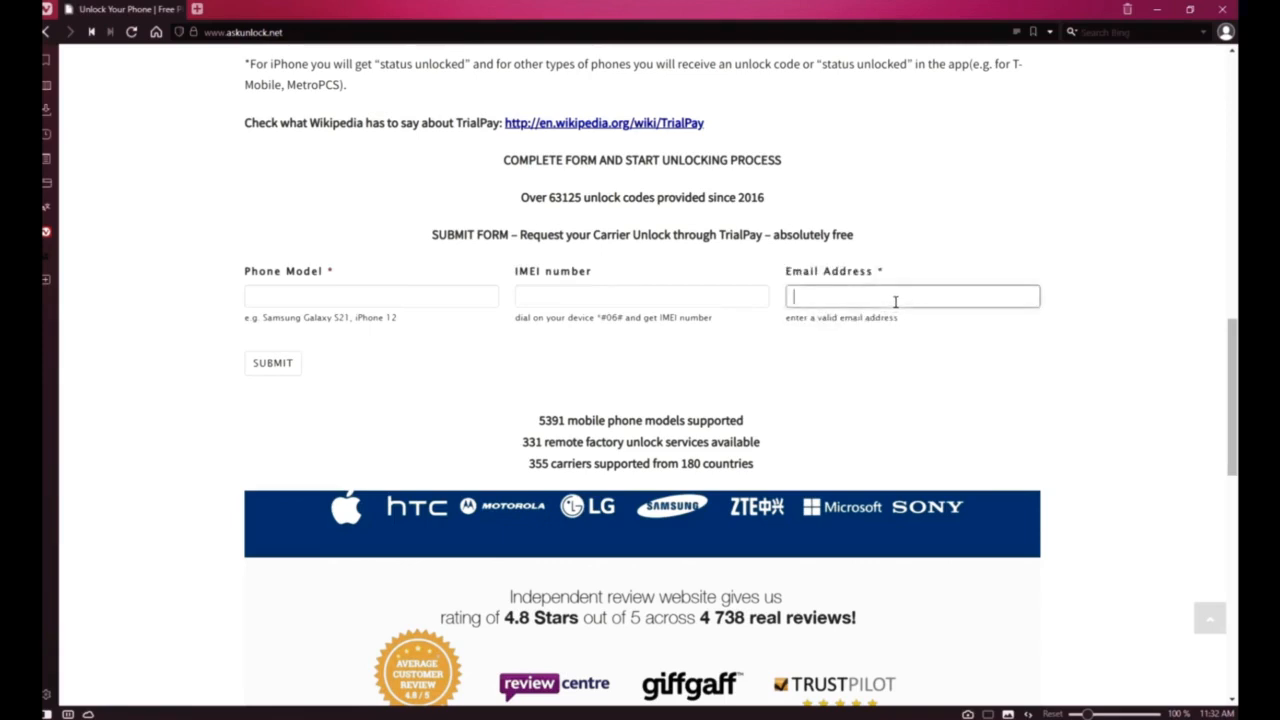
mouse_move(1051, 329)
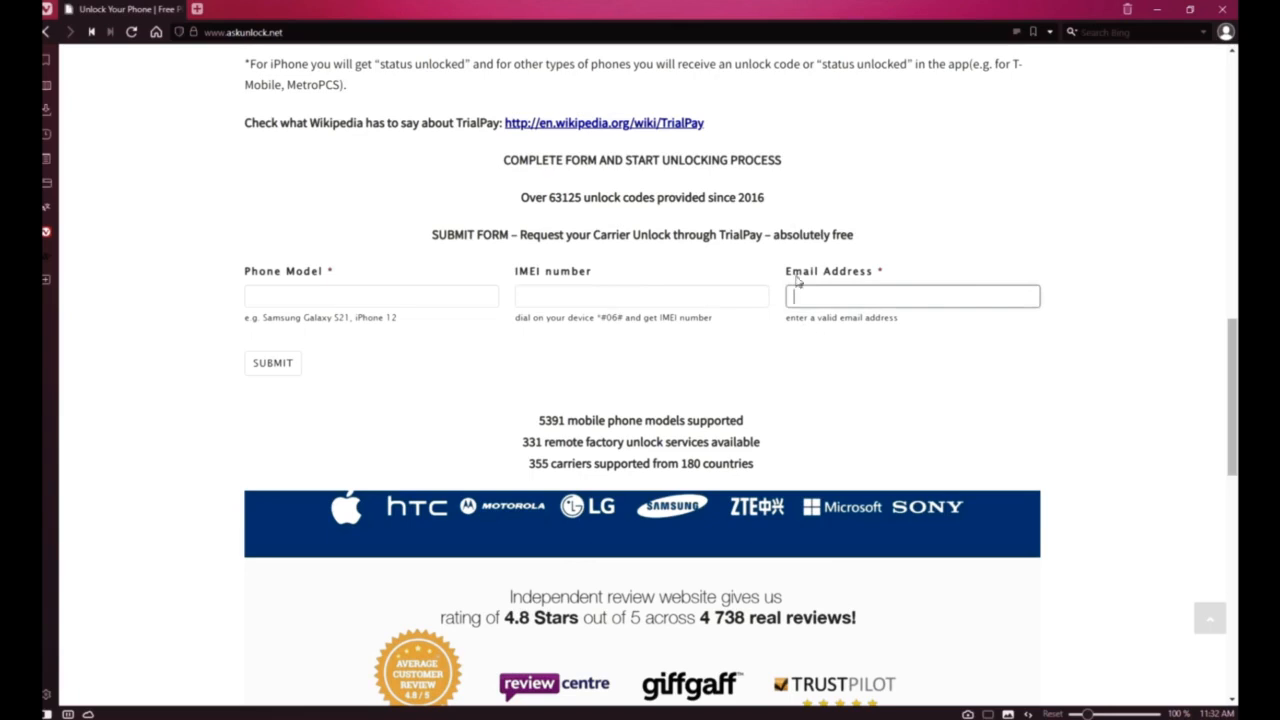
mouse_move(467, 377)
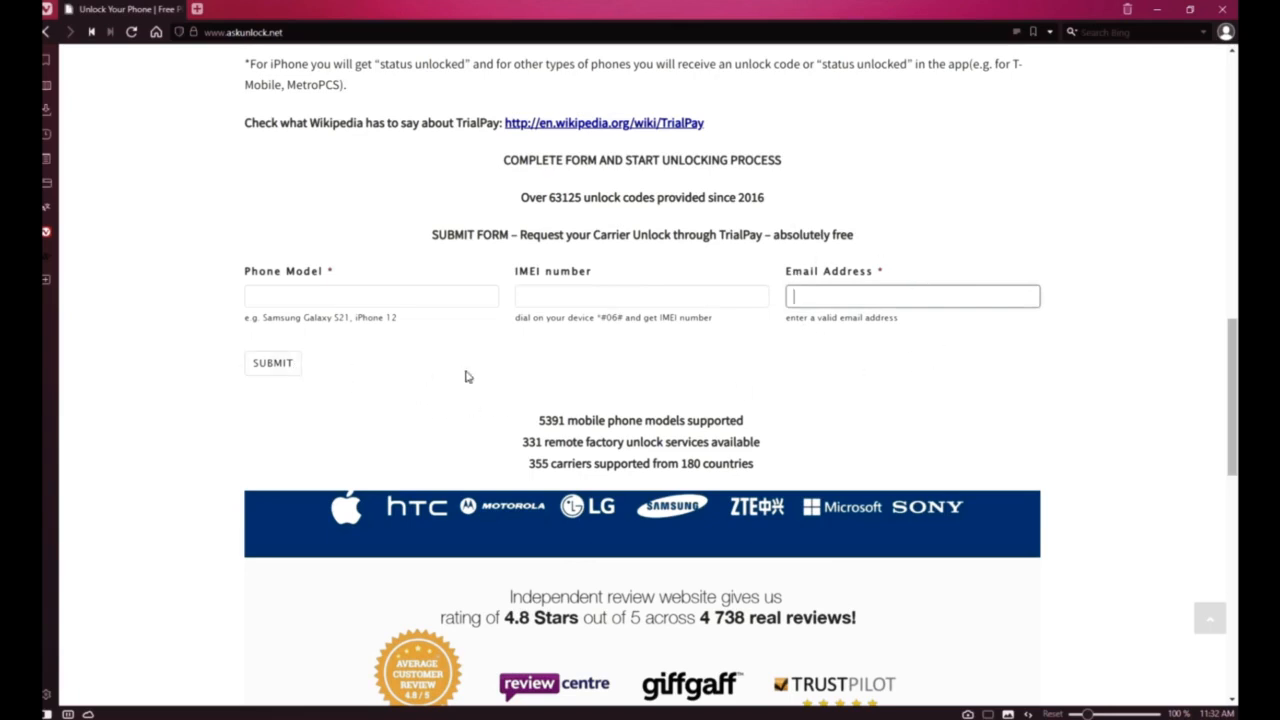
scroll("down", 3)
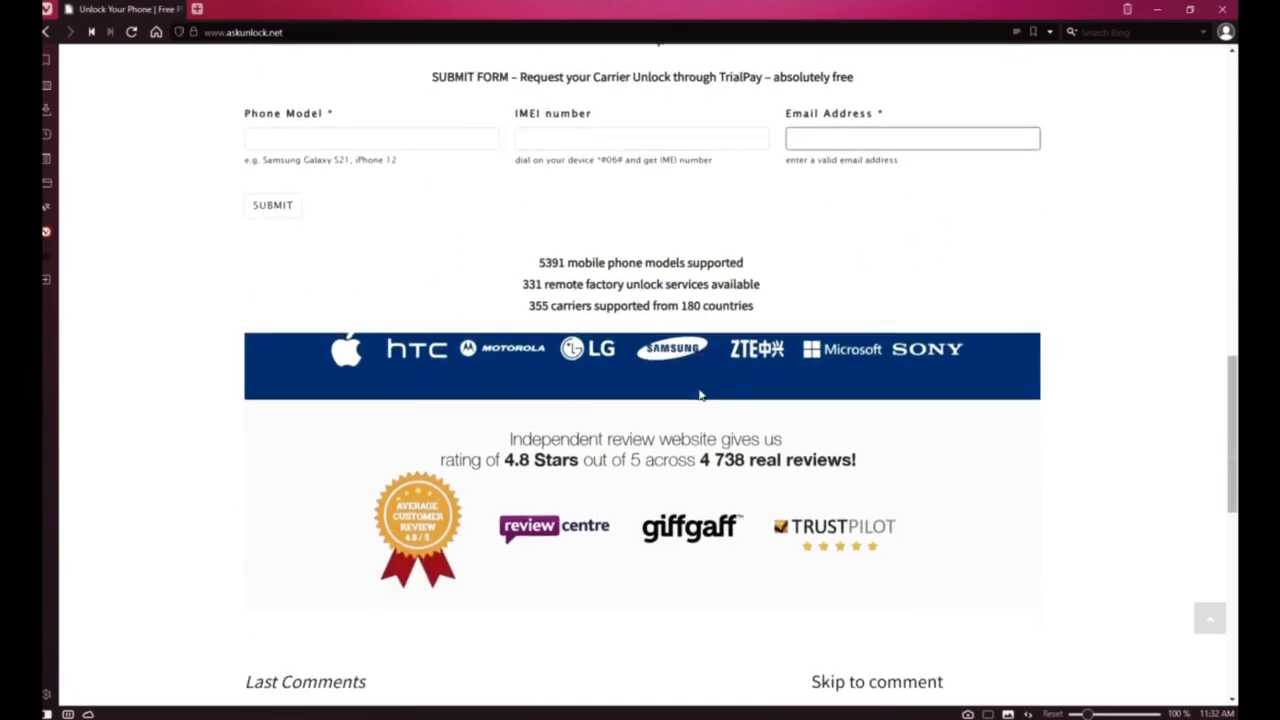